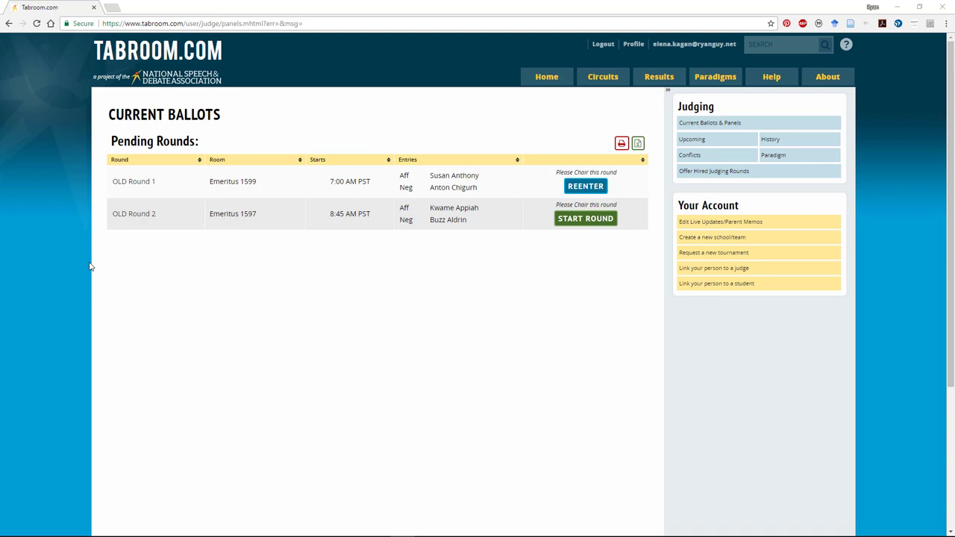
mouse_move(658, 76)
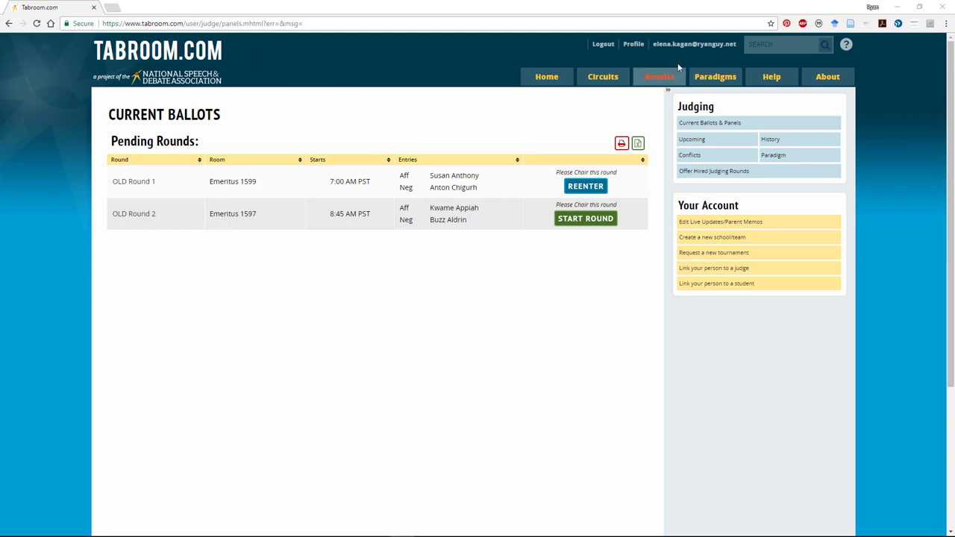
mouse_move(676, 52)
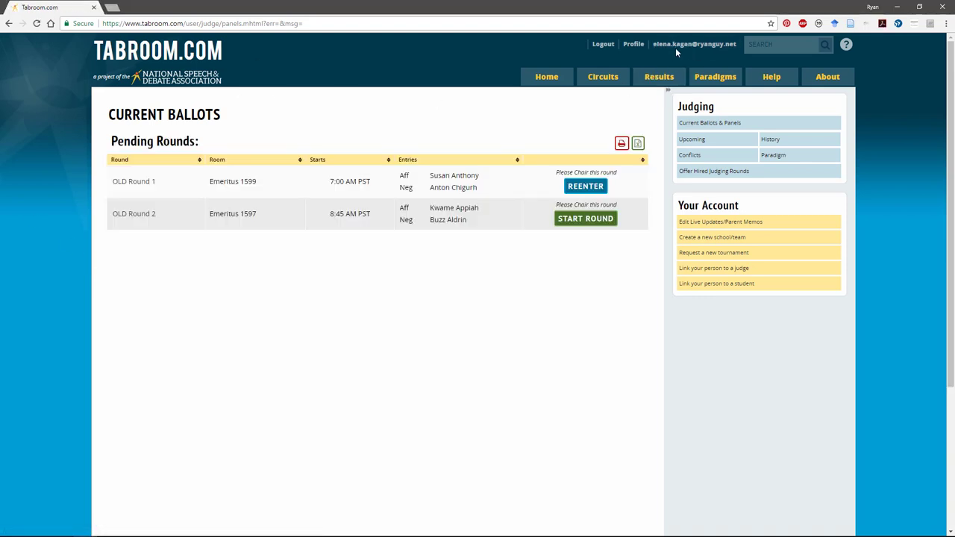
mouse_move(280, 145)
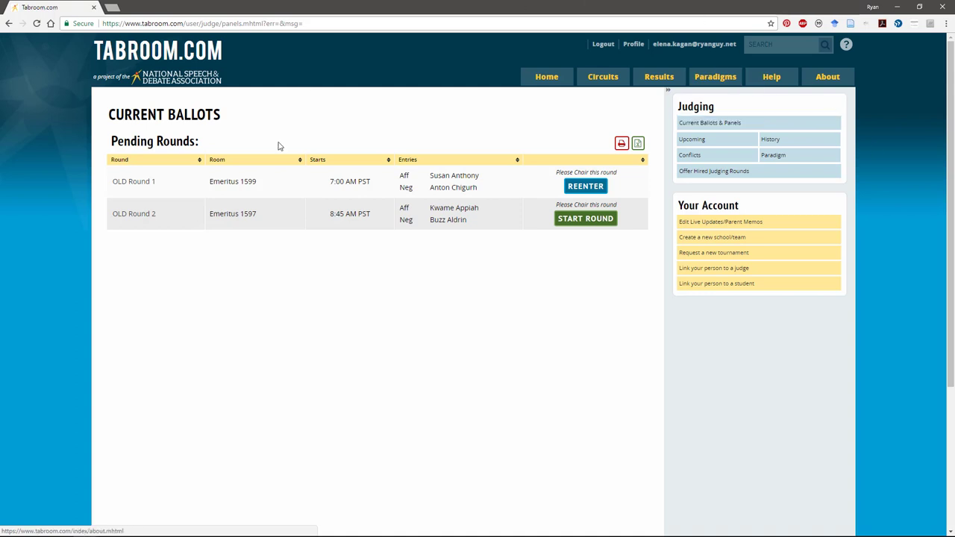
mouse_move(432, 246)
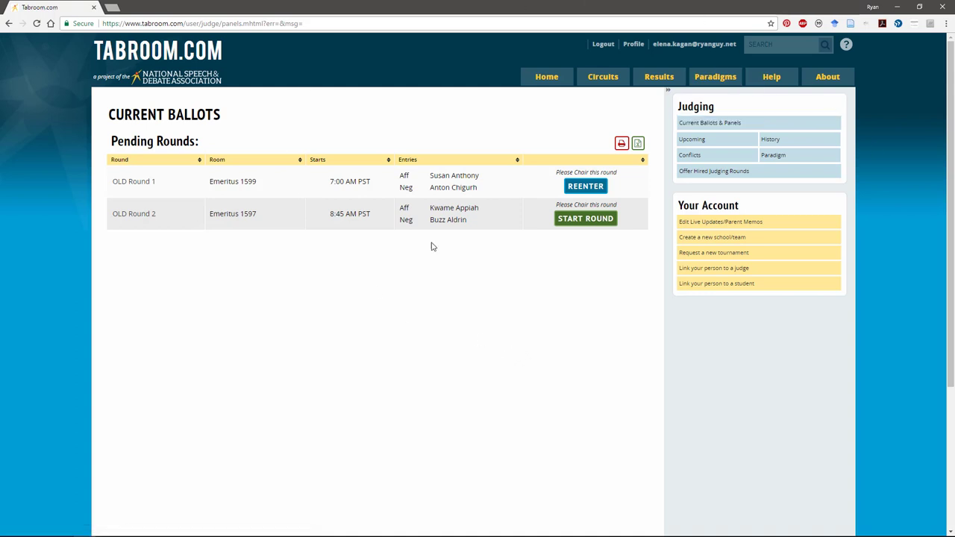
mouse_move(218, 184)
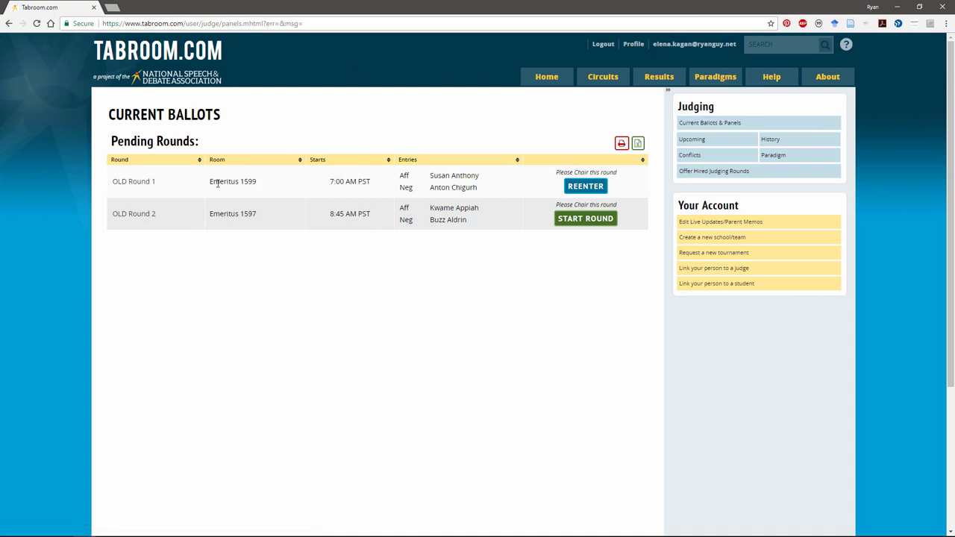
mouse_move(868, 363)
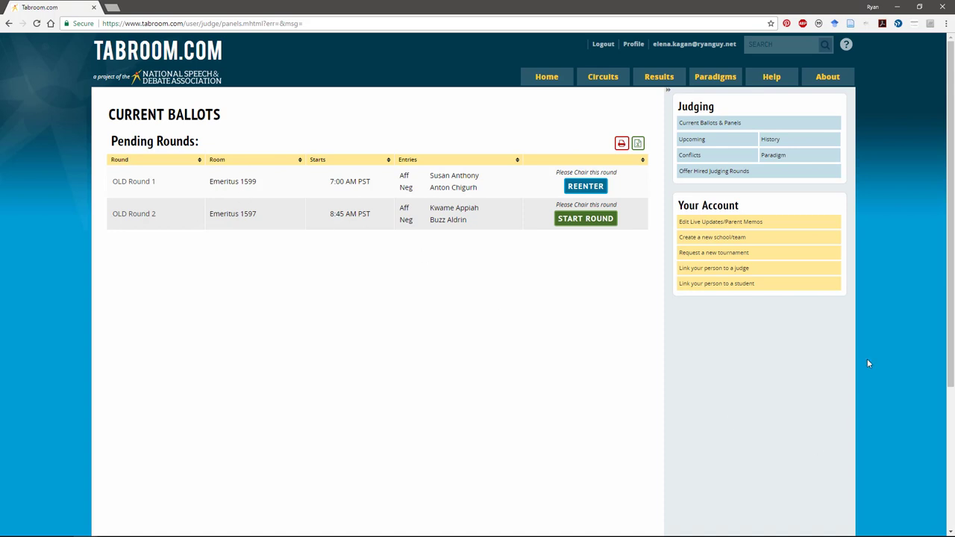
mouse_move(878, 374)
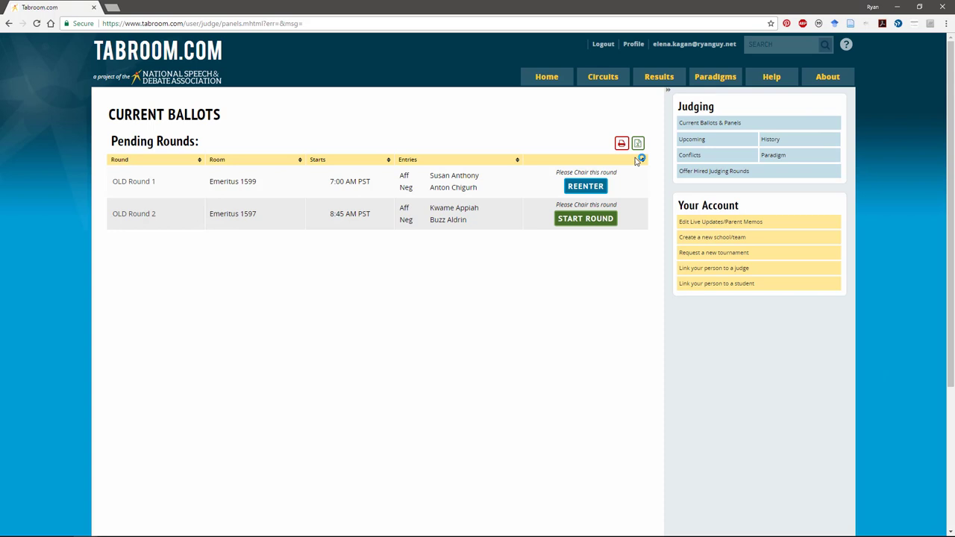
mouse_move(677, 181)
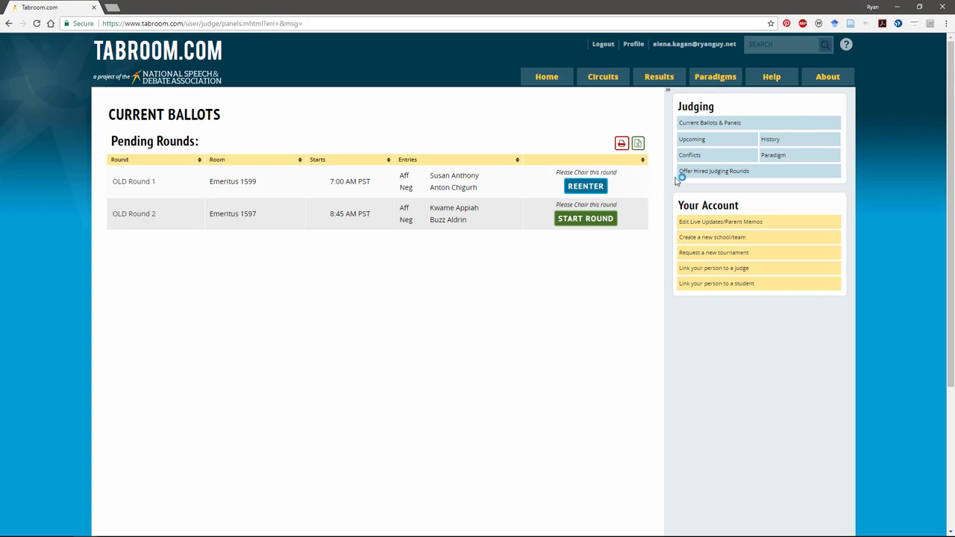
mouse_move(689, 155)
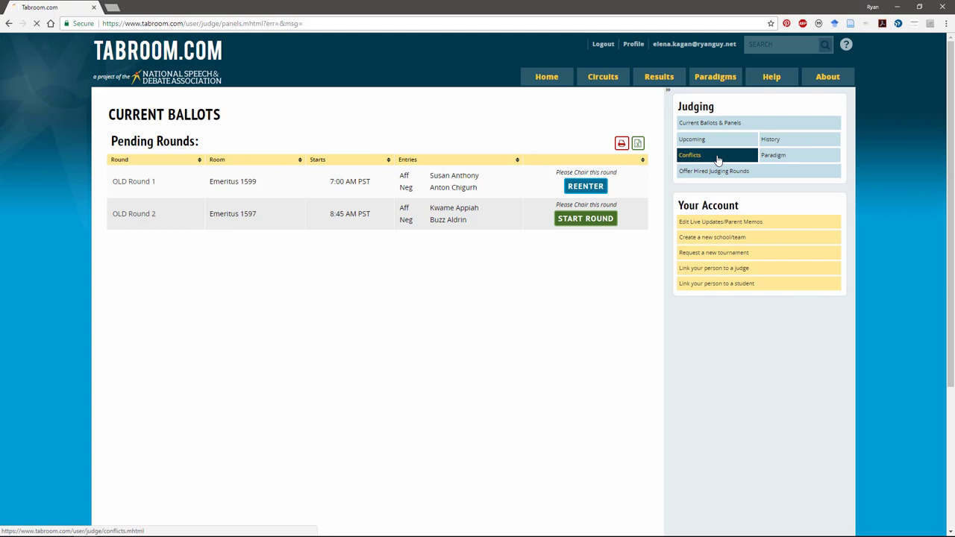
Go to the Standing Conflicts page from the Judging sidebar's Conflicts link
left_click(689, 155)
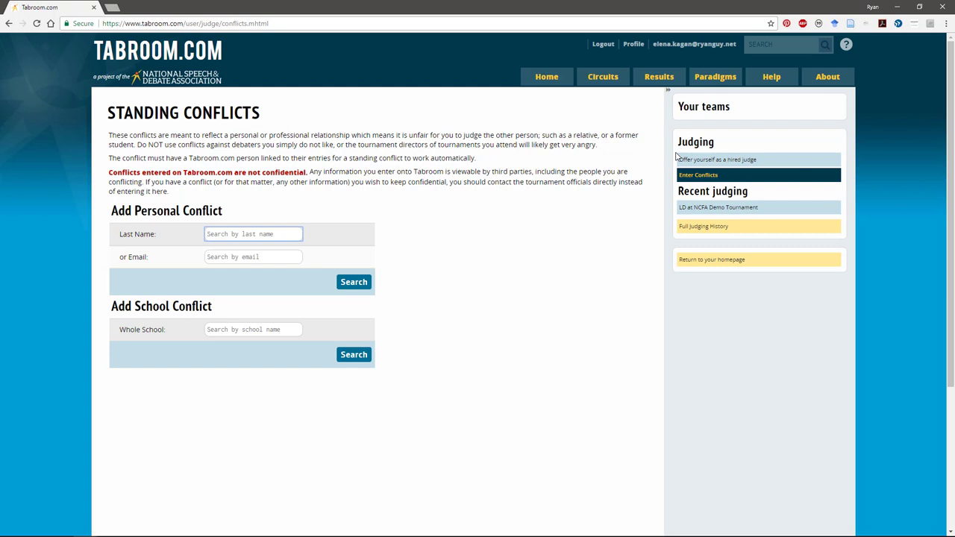
Search people by last name 'Smith' and browse the matching results
type("Smith")
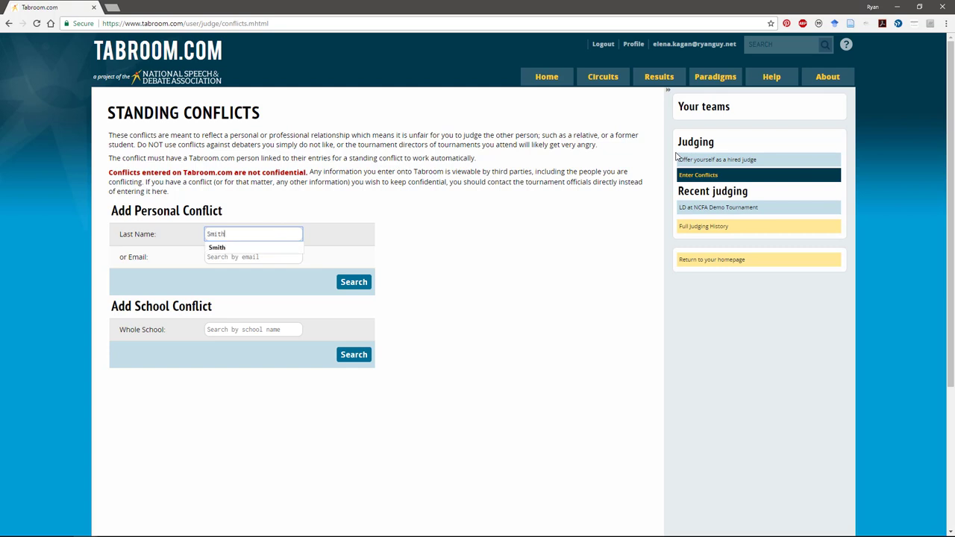
left_click(353, 282)
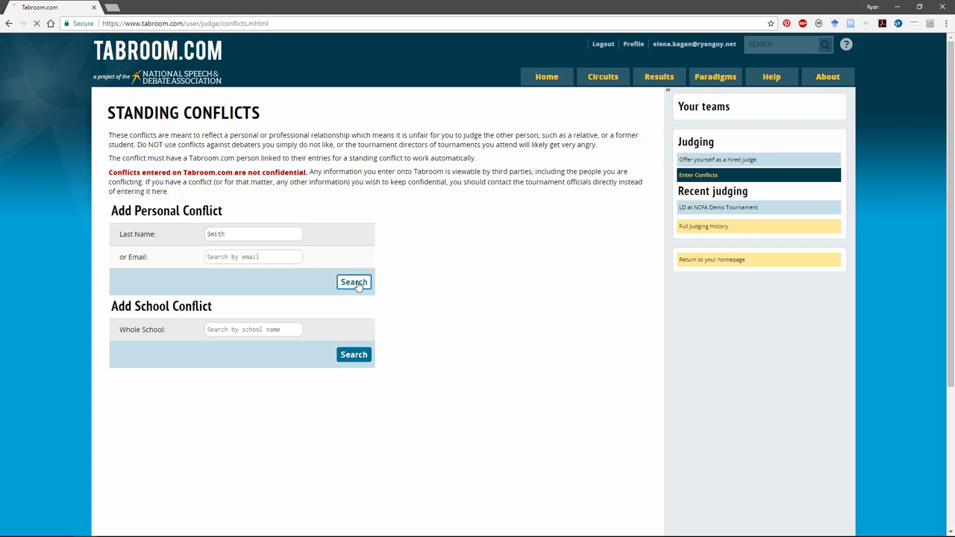
left_click(354, 282)
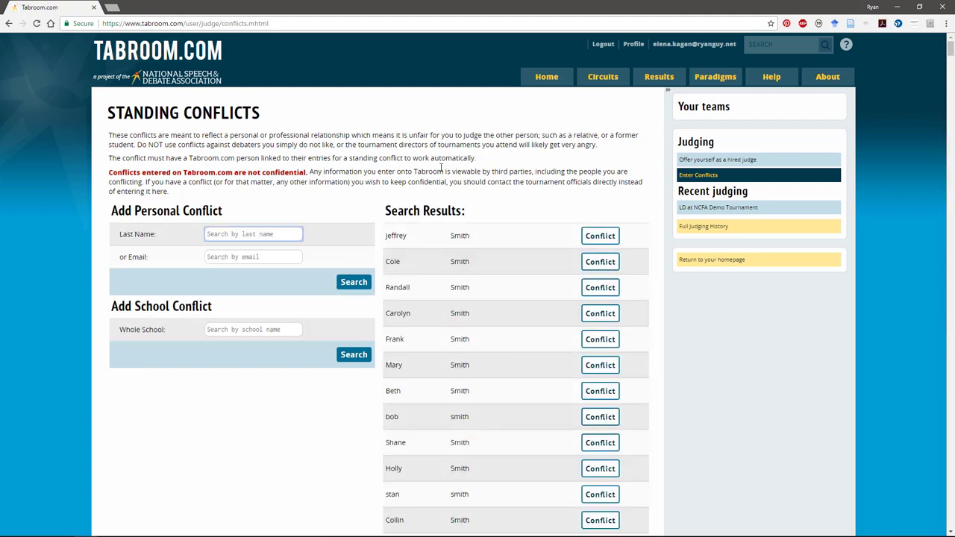
scroll("down", 3)
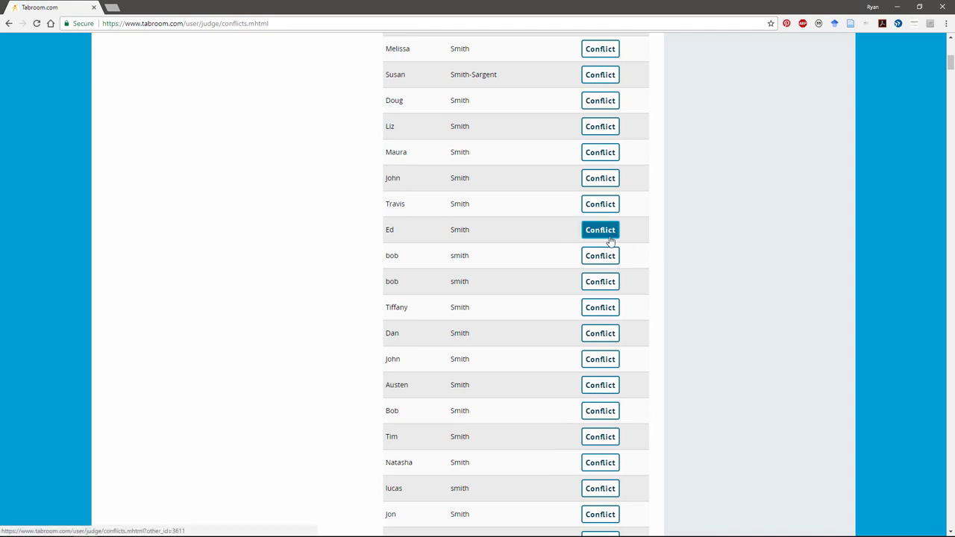
left_click(600, 229)
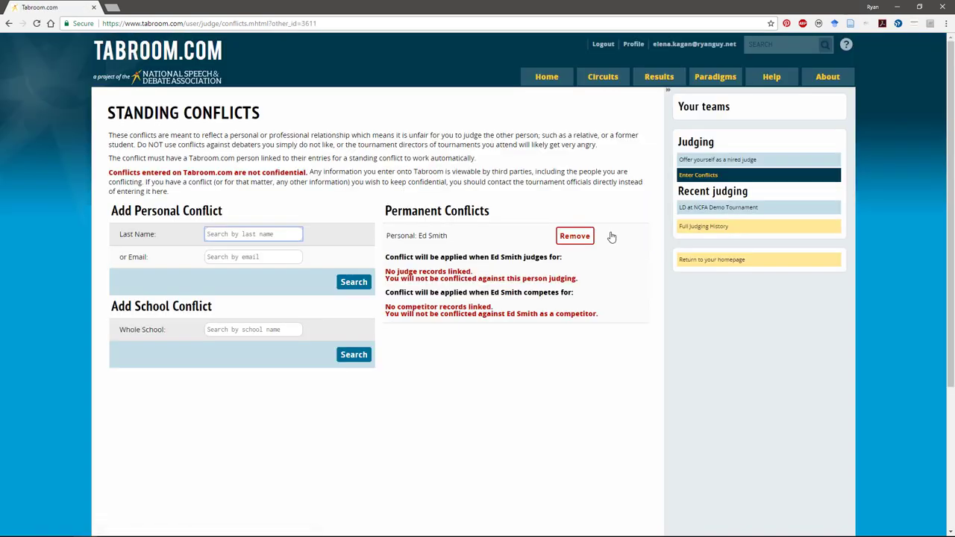
mouse_move(655, 226)
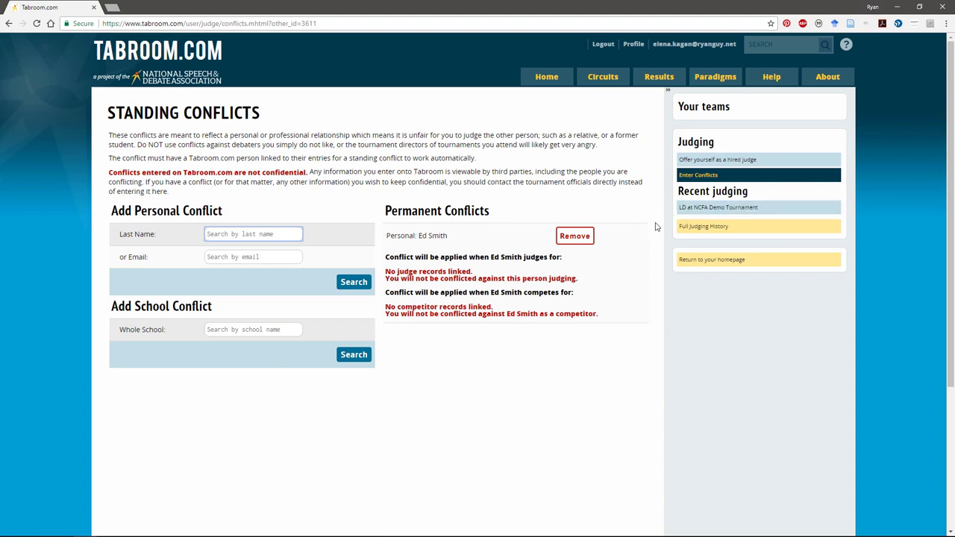
mouse_move(632, 210)
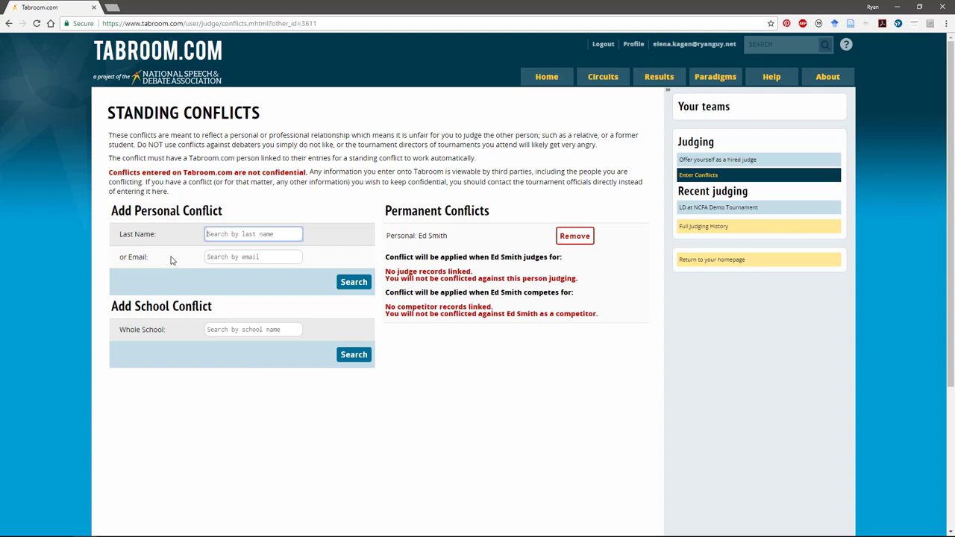
left_click(253, 329)
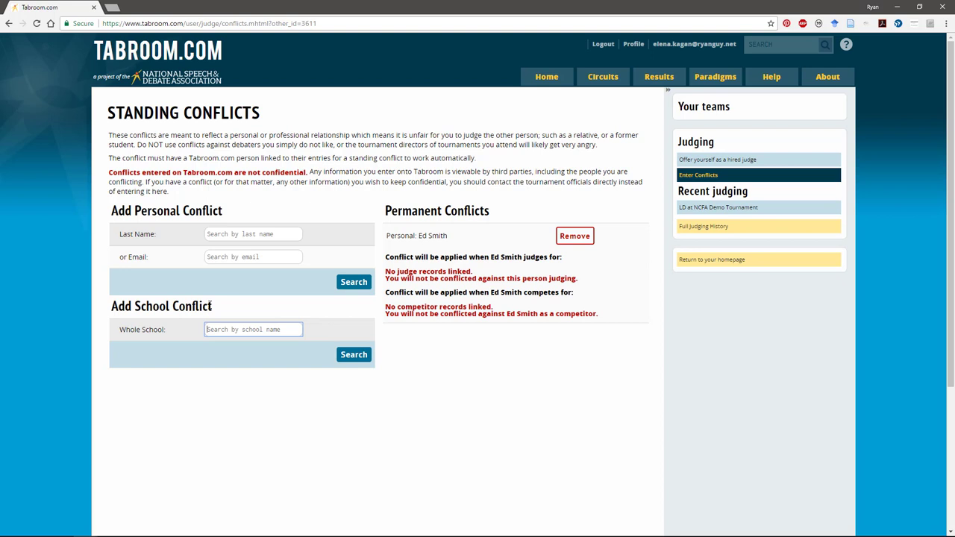
mouse_move(182, 280)
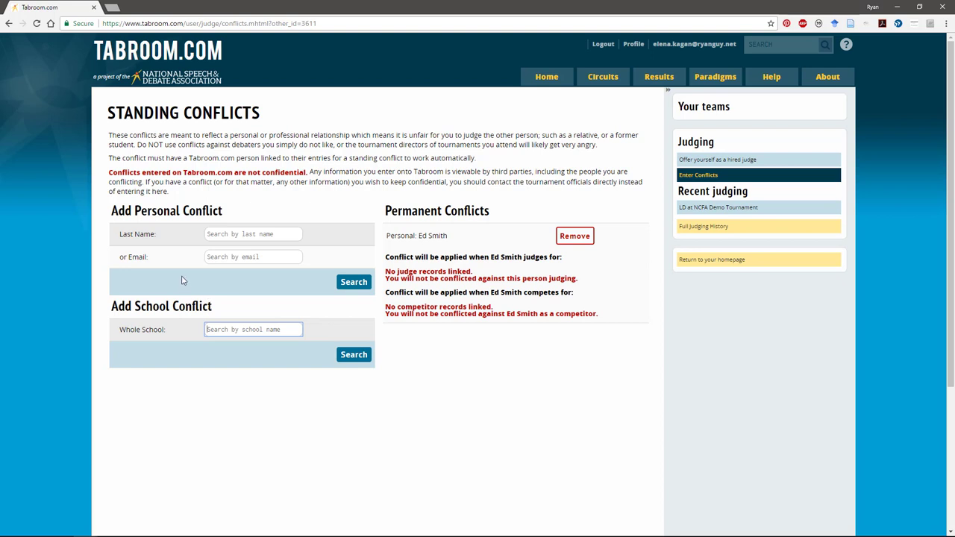